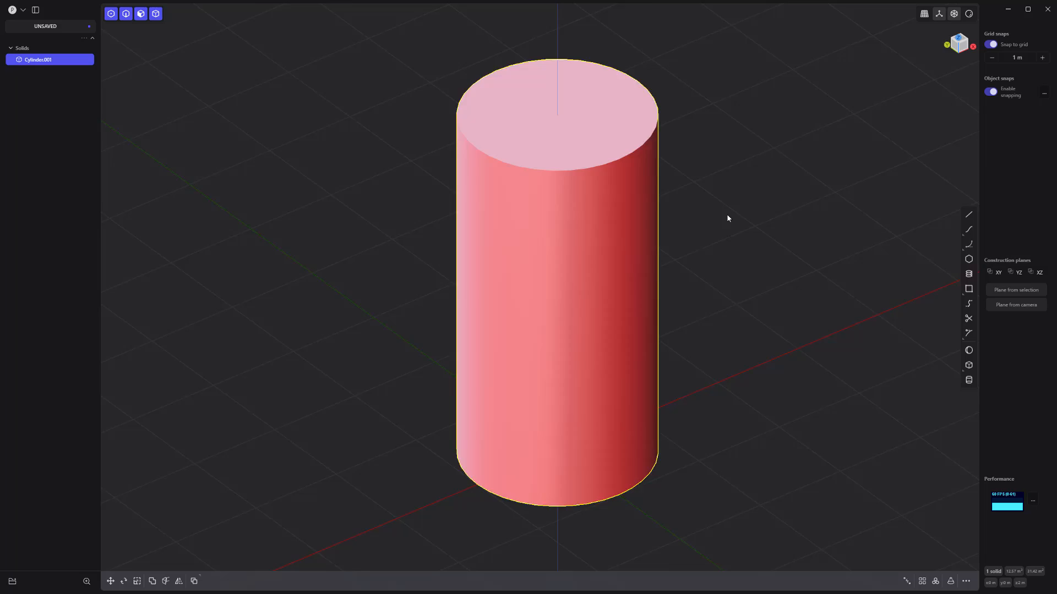
# Extrude a rectangle through the cylinder's centre sideways into a box-shaped side block.
pyautogui.click(969, 288)
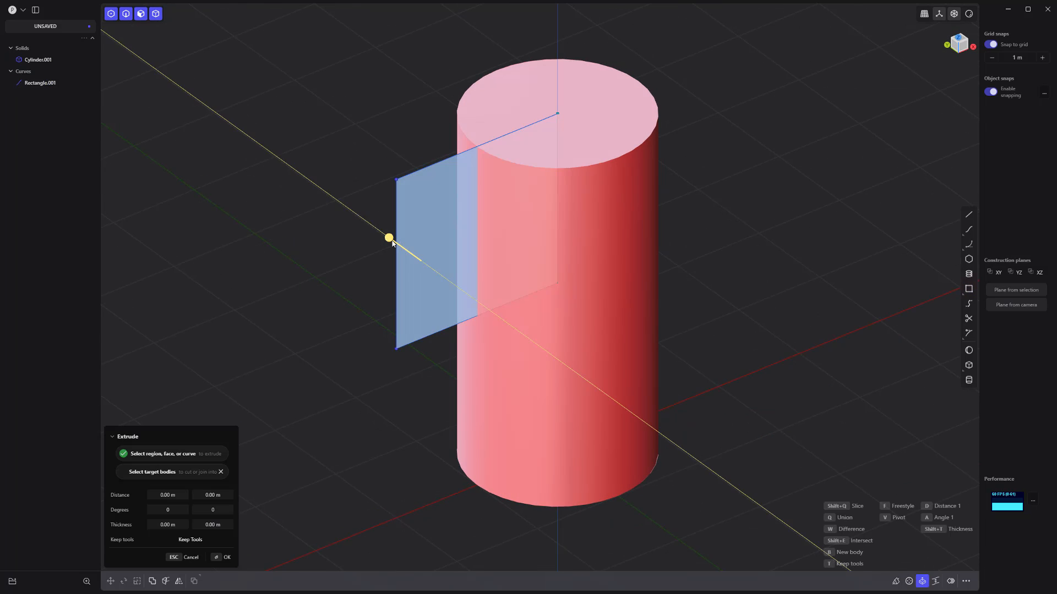
pyautogui.click(222, 557)
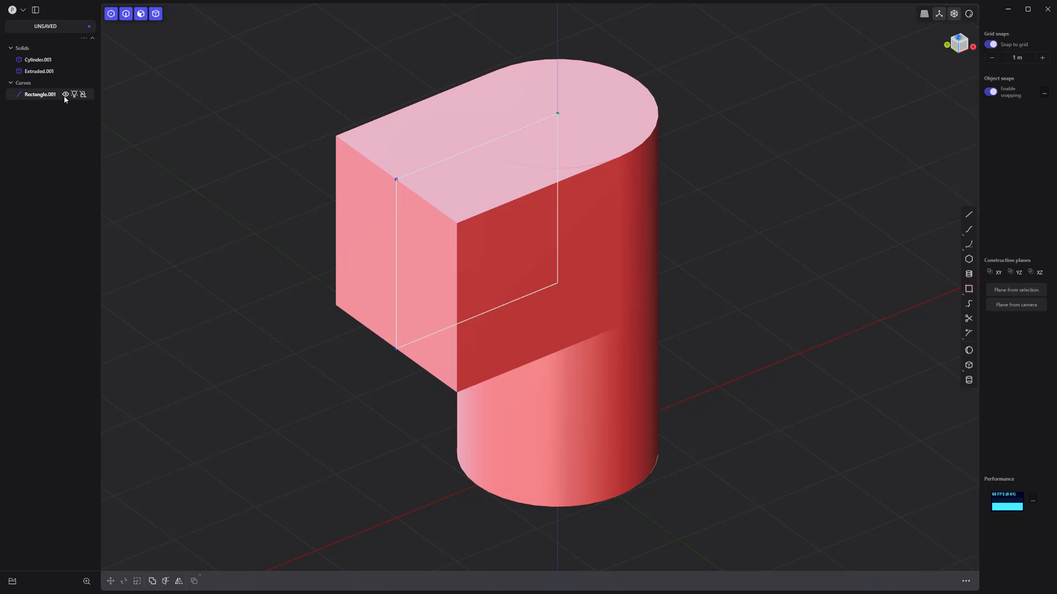
# Hide the leftover rectangle curve and fillet the side block's outer edges.
pyautogui.click(990, 44)
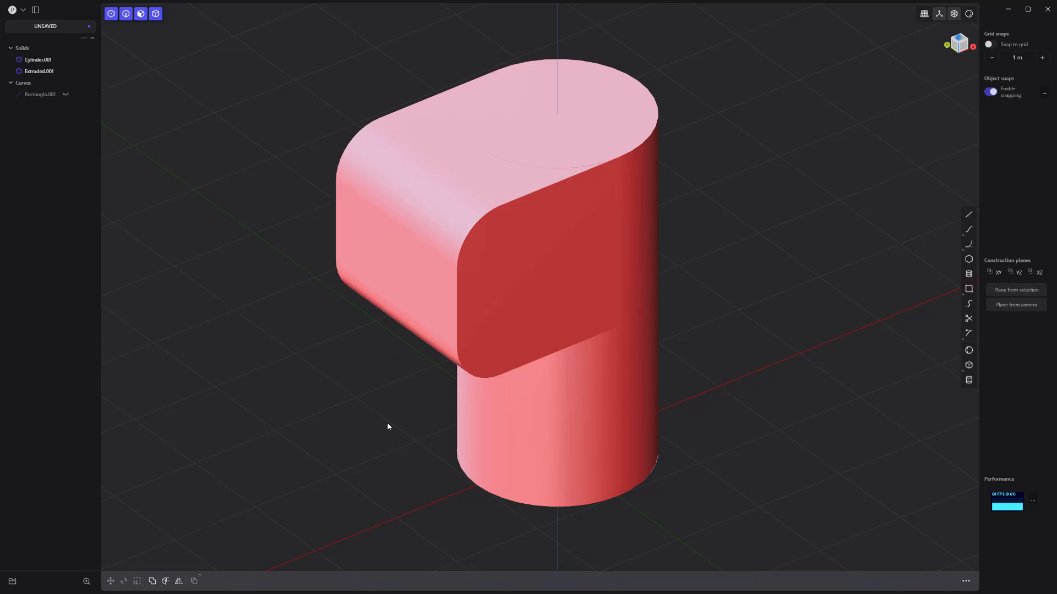
pyautogui.press('shift+d')
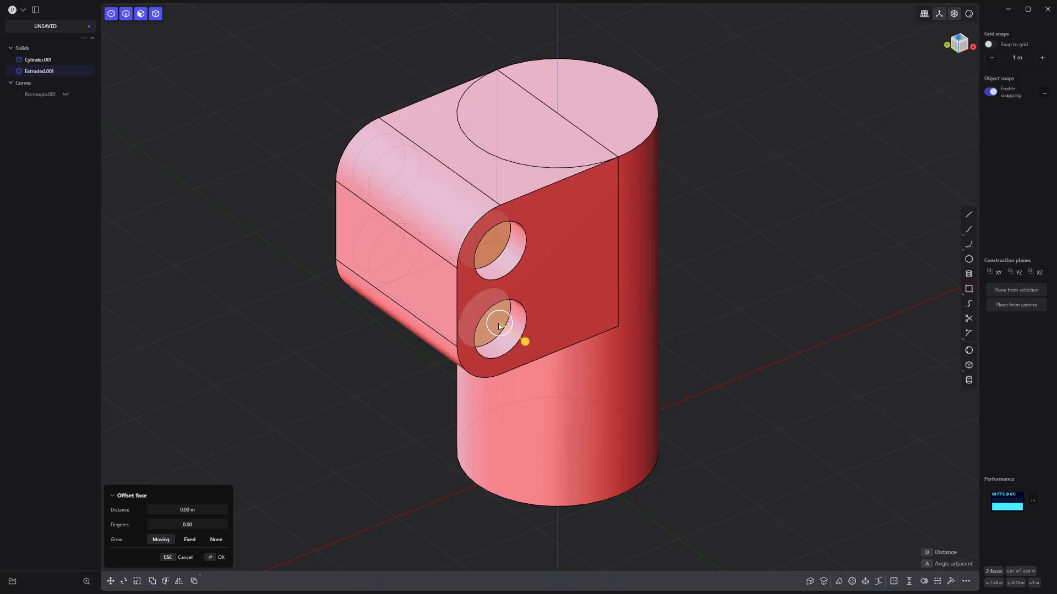
# Offset the bolt-hole faces outward into stepped counterbores and confirm.
pyautogui.moveTo(525, 342); pyautogui.dragTo(516, 339)
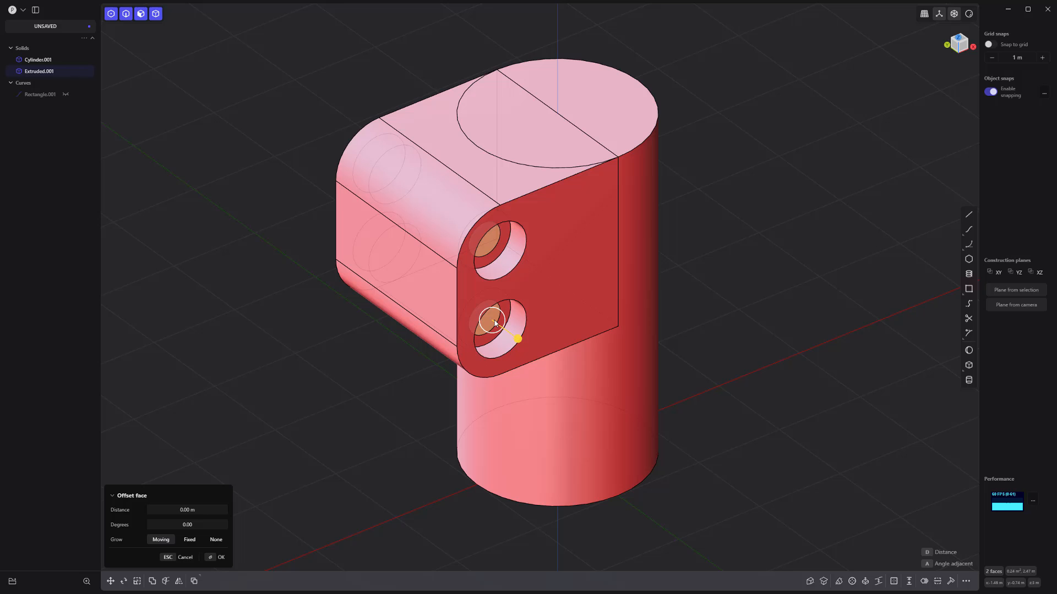
pyautogui.click(216, 557)
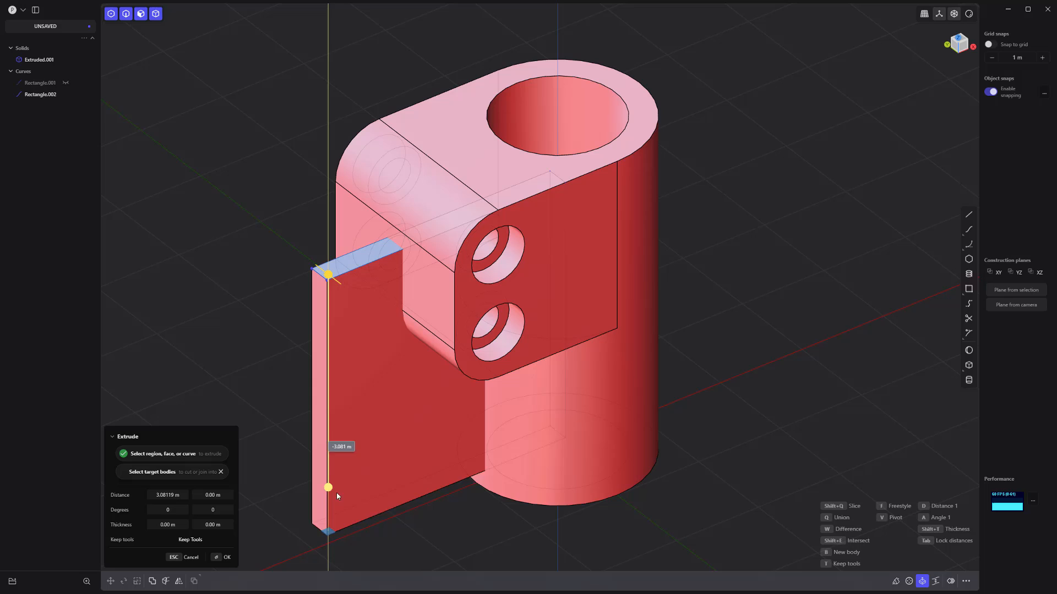
# Confirm the Extrude Difference cutting the thin slit lengthwise through block and cylinder.
pyautogui.click(226, 556)
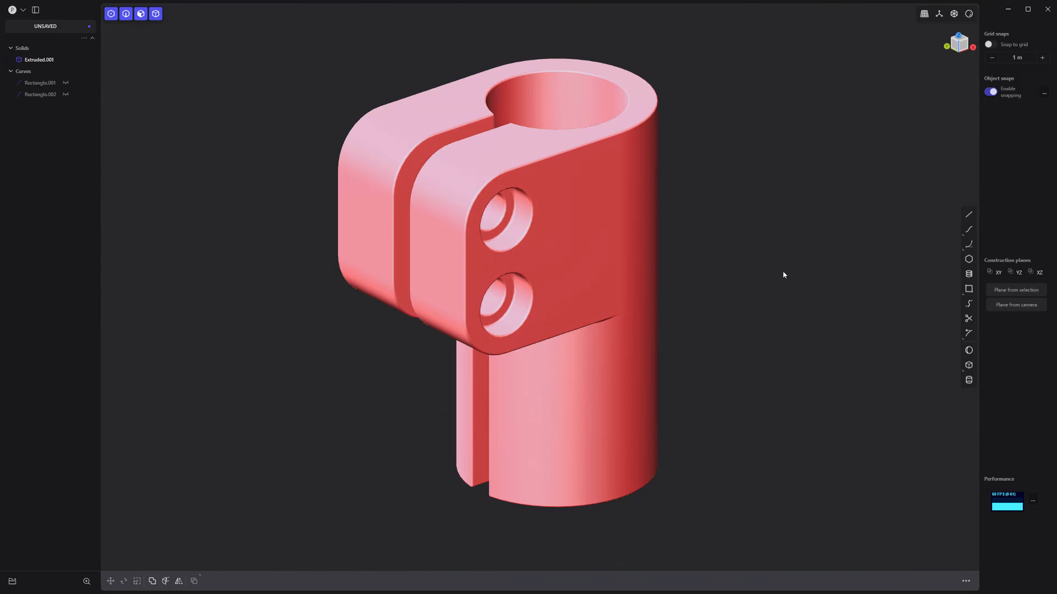
pyautogui.moveTo(784, 275); pyautogui.dragTo(745, 317)
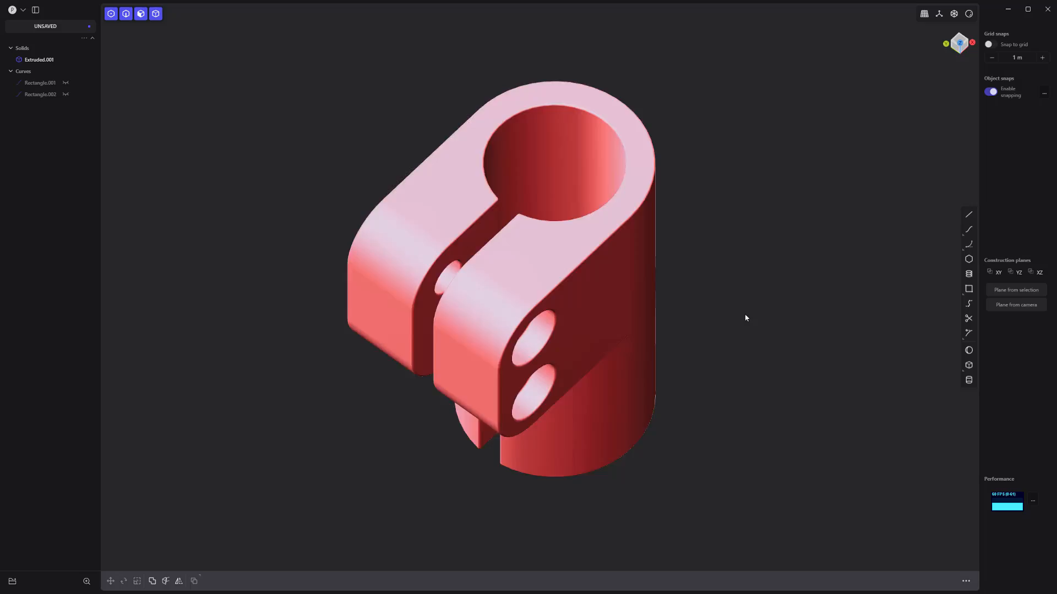